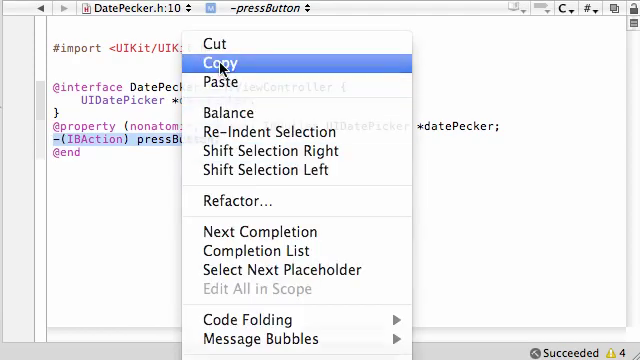
Copy the pressButton declaration from DatePecker.h and switch to DatePecker.m.
left_click(218, 64)
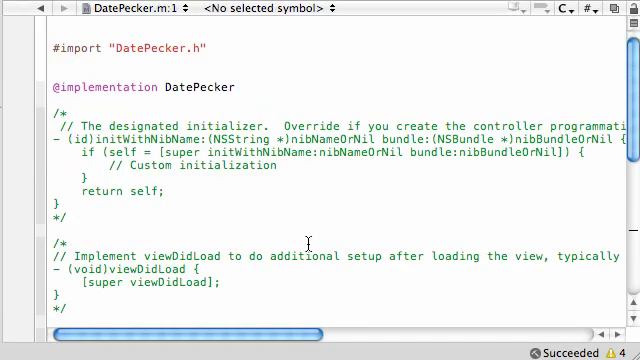
Delete the commented initWithNibName and viewDidLoad template methods below #import "DatePecker.h".
scroll("down", 3)
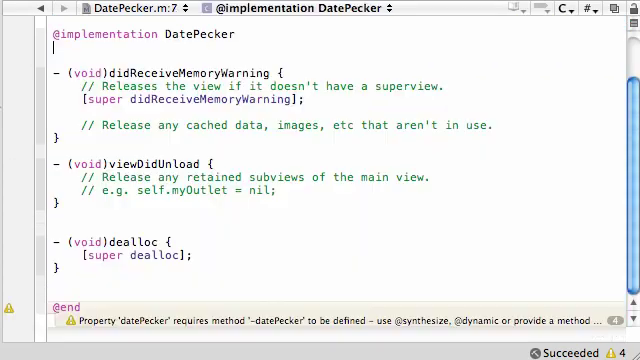
type("#import \"DatePecker.h\"")
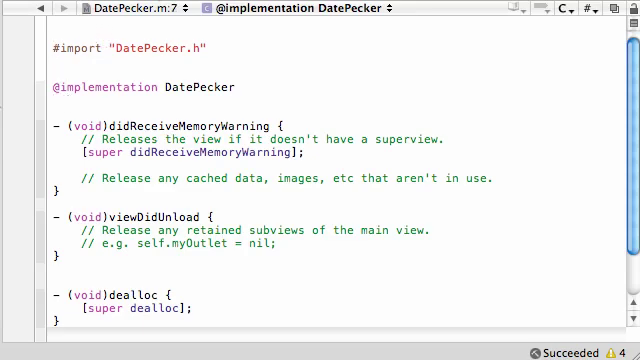
type("@synthesize")
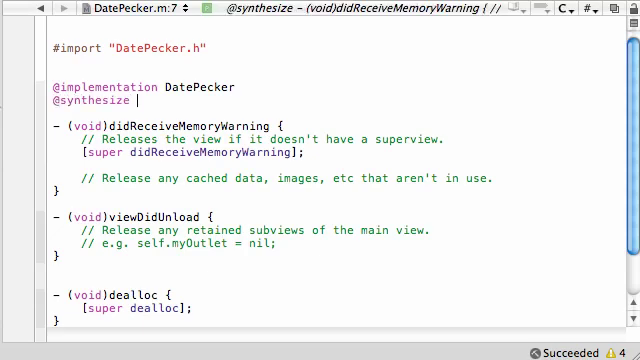
type("datePecker")
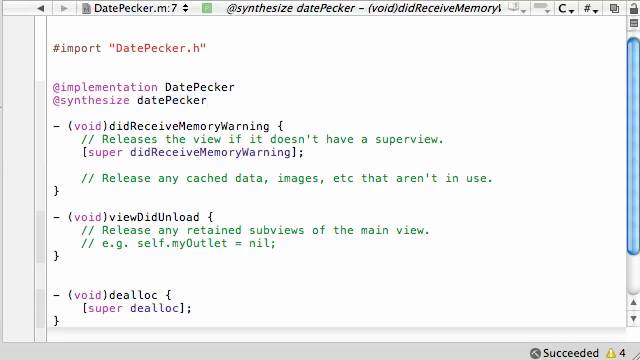
type(";")
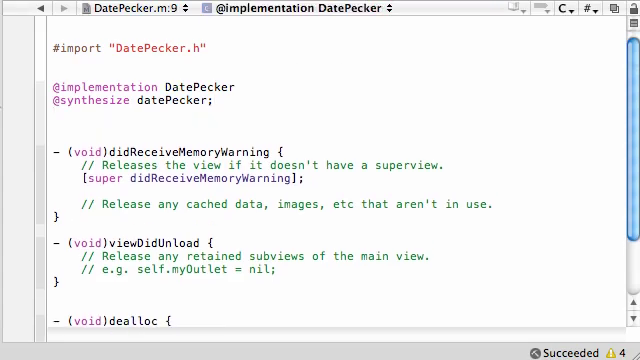
type("-(IBAction) pressButton{}")
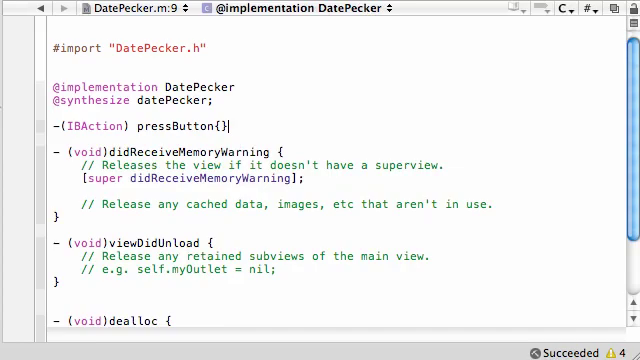
key("Return")
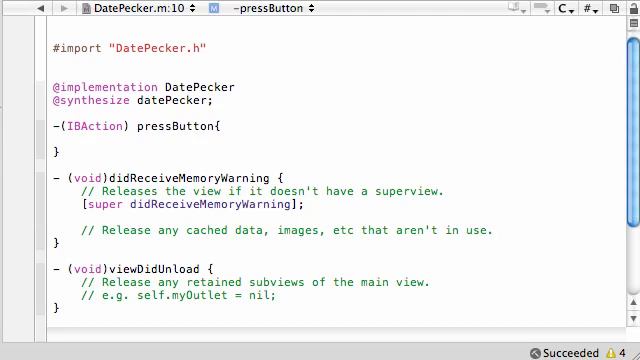
Inside pressButton write NSDate *choice = [datePecker date]; and start a new line.
left_click(78, 148)
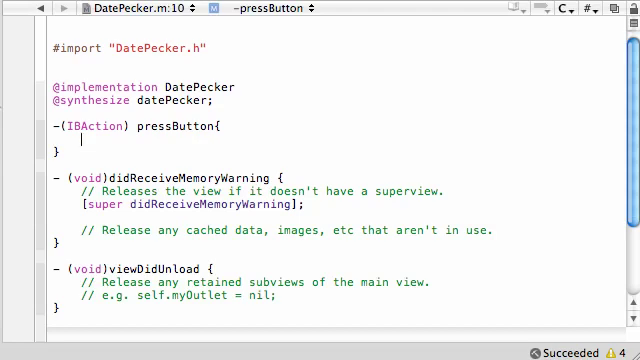
type("NSDar")
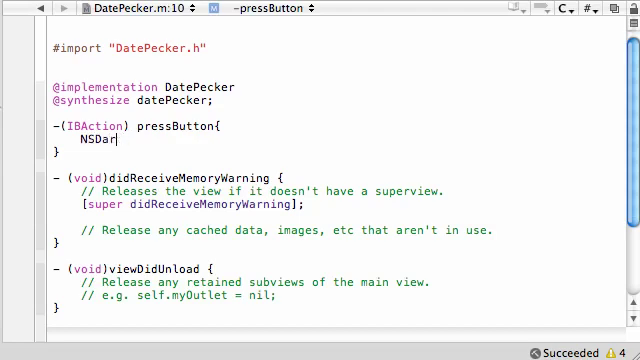
type("te")
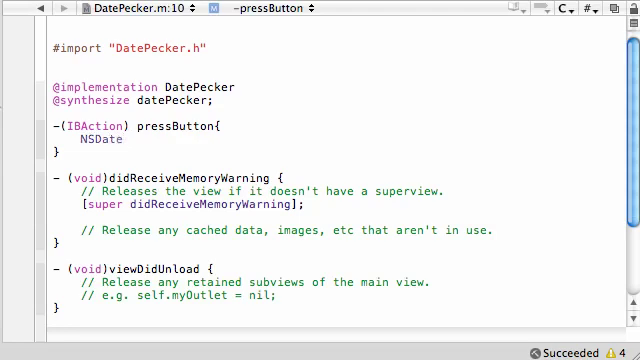
type("*choice")
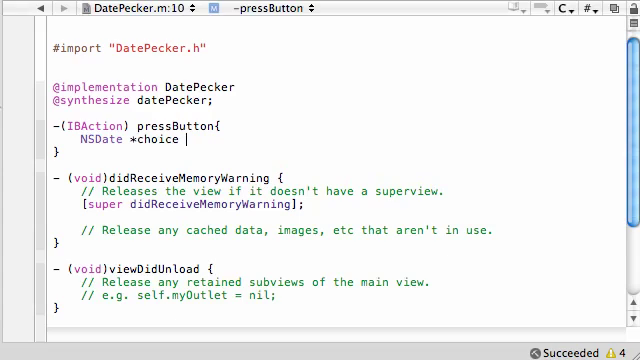
type("= [")
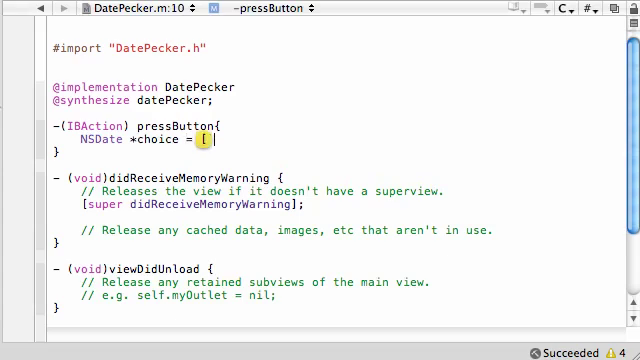
type("]")
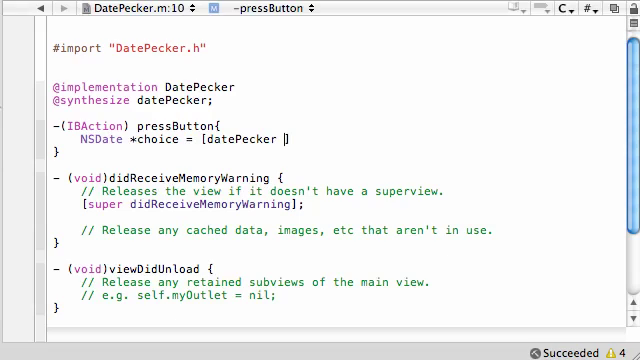
type("date]")
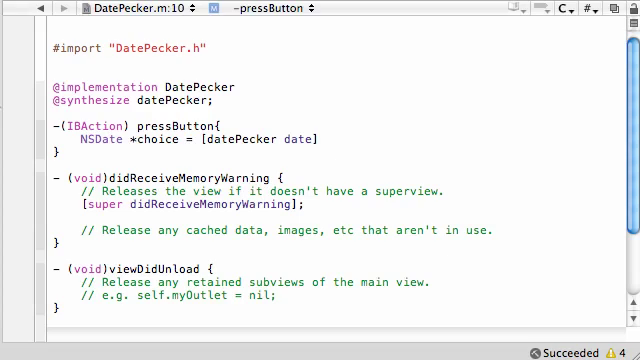
type(";")
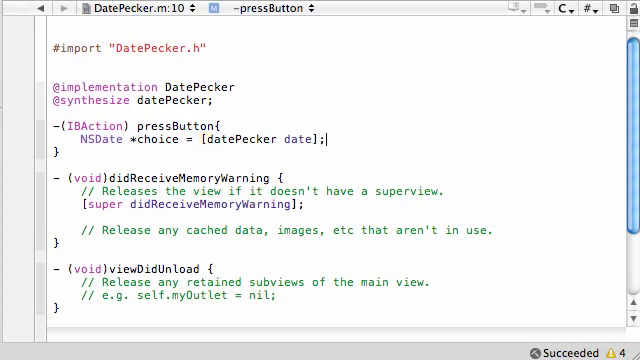
key("Return")
type("NSS")
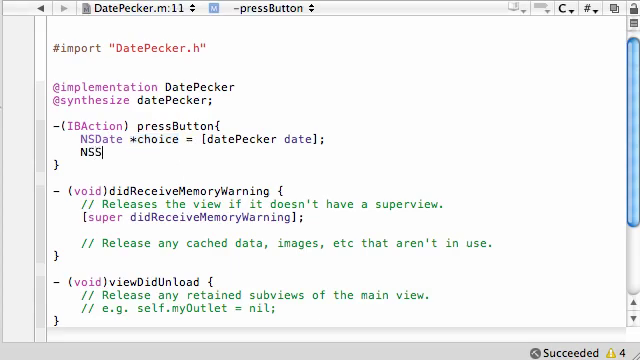
Write NSString *words = [[NSString alloc]initWithFormat:@"This is %@", choice]; followed by blank lines.
type("tring")
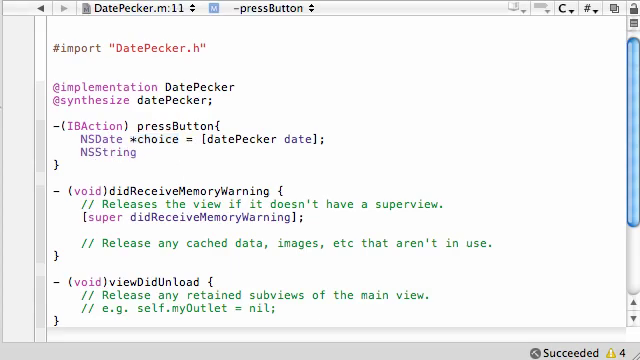
type("*word")
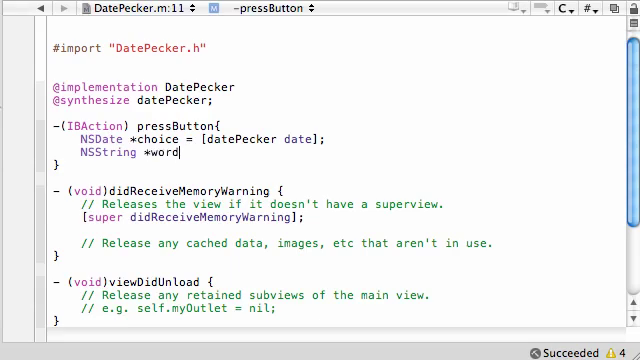
type("s =")
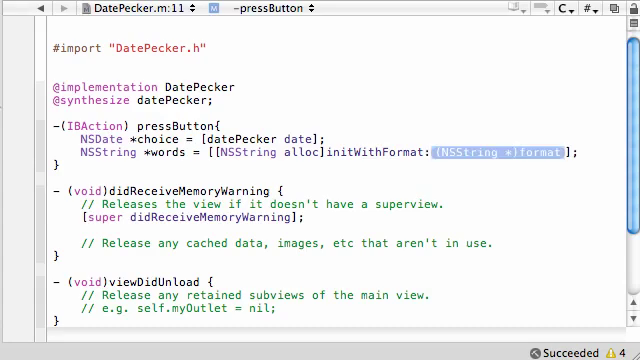
type("@\"\"")
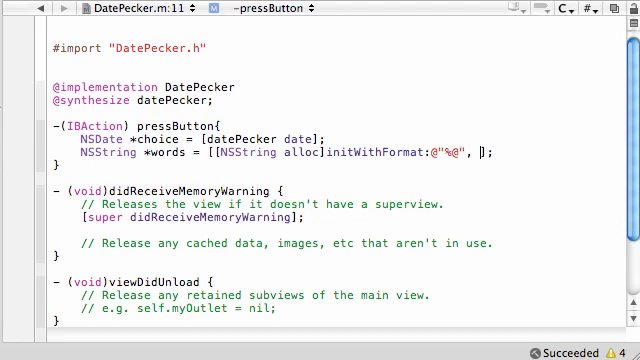
type("This")
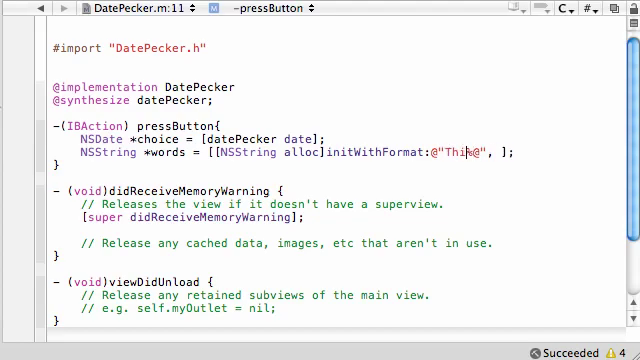
type("is %")
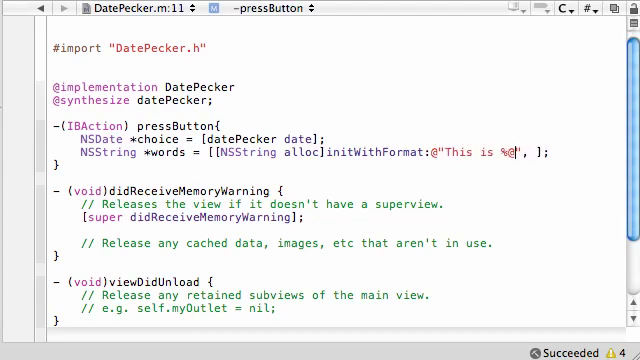
type("choi")
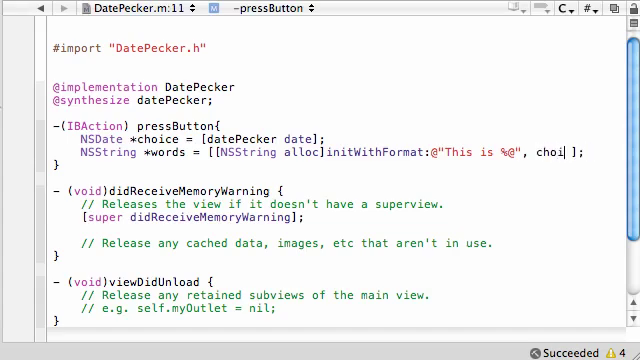
type("ce")
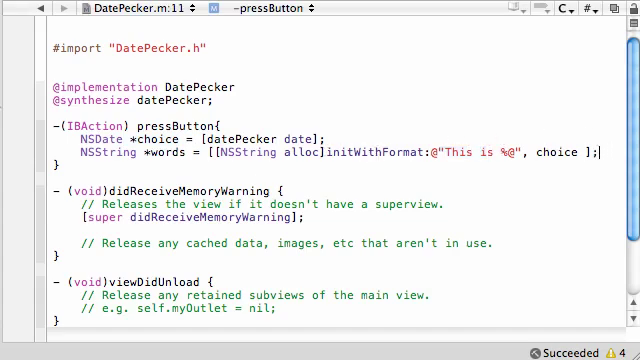
key("Return")
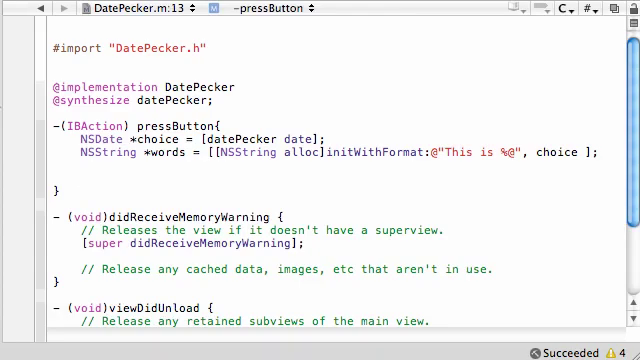
Begin UIAlertView *alert = [[UIAlertView alloc] initWithTitle:@"The title".
type("UIAlertView *")
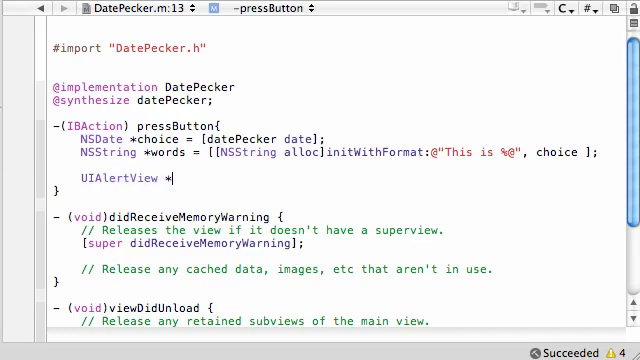
type("alert =")
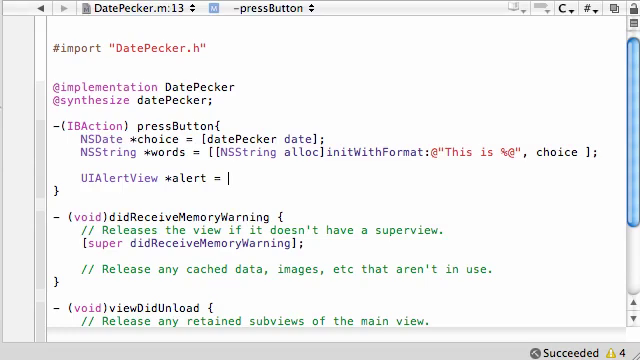
type("[[]]")
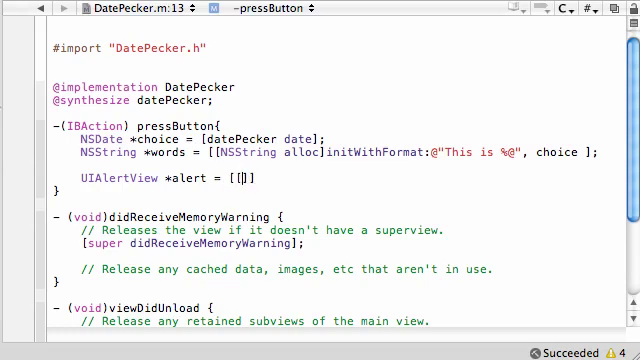
type("UIA")
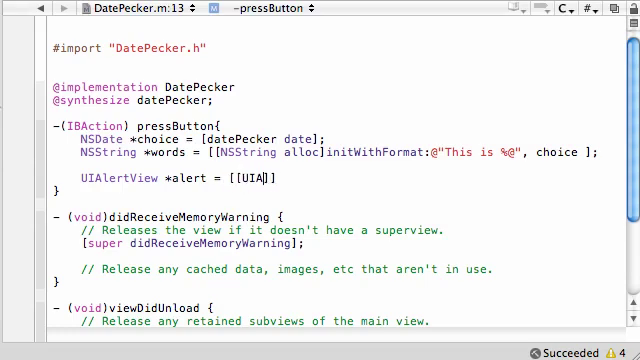
type("lertView alloc")
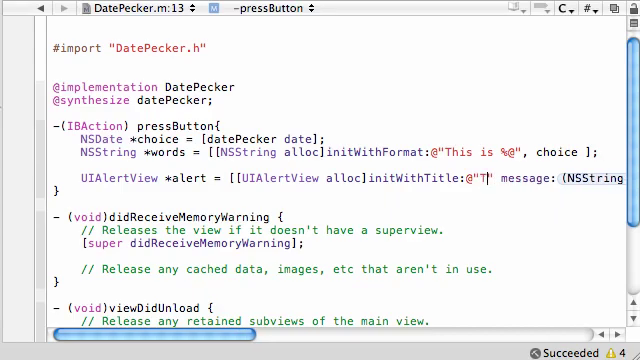
type("he title")
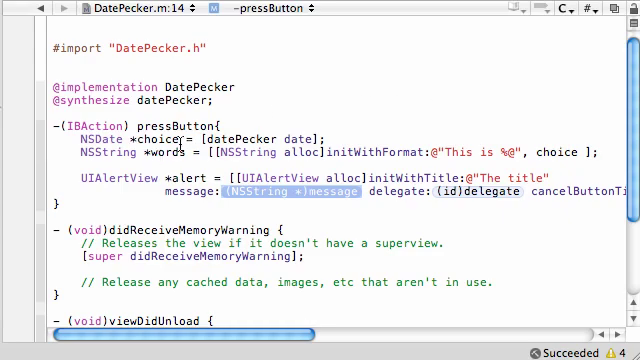
Finish the alert with message words, delegate nil, cancelButtonTitle @"close", otherButtonTitles nil;.
type("words")
type("nil")
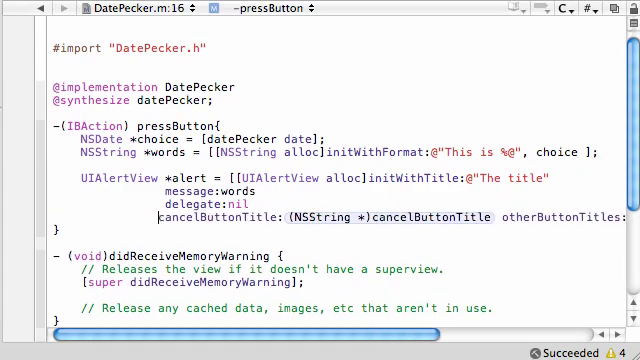
scroll("down", 3)
type("@\"")
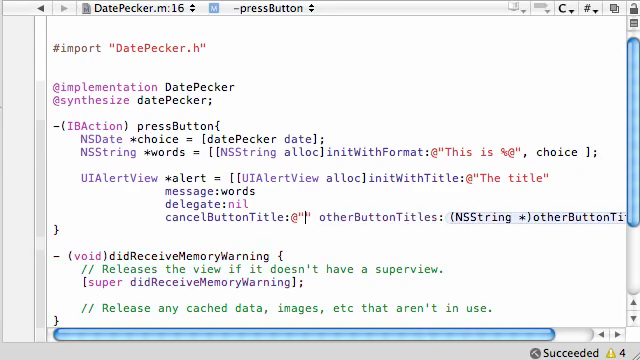
type("close")
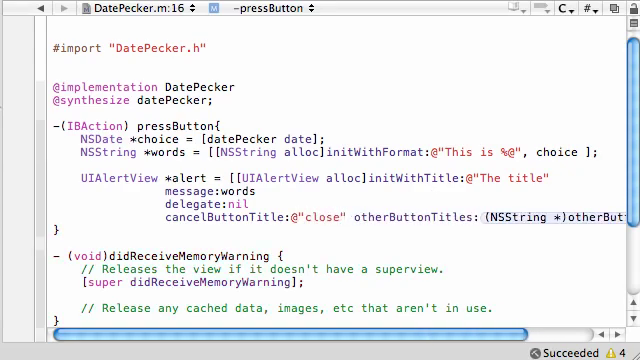
key("Return")
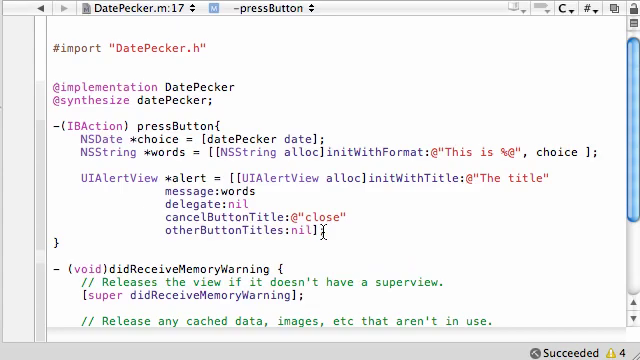
type(";")
type("[")
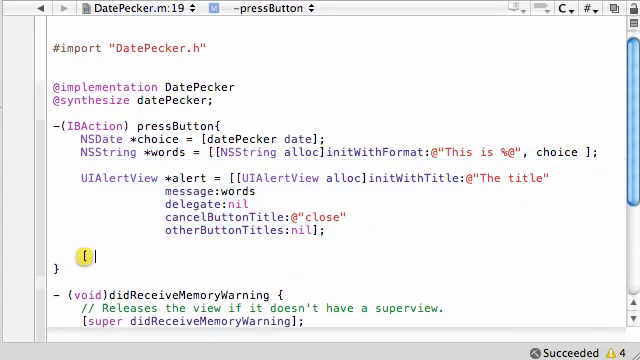
Add [alert show]; [alert release]; and [words release]; after the alert initialisation.
type("alert]")
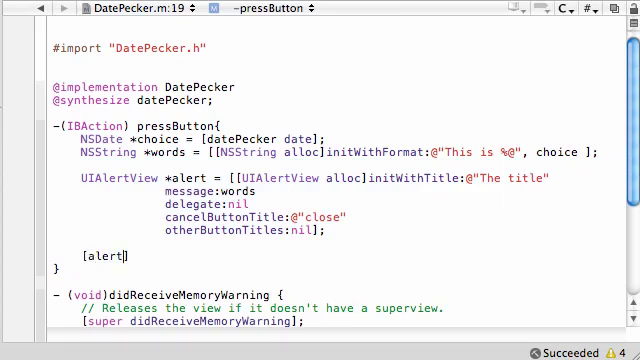
type("show];")
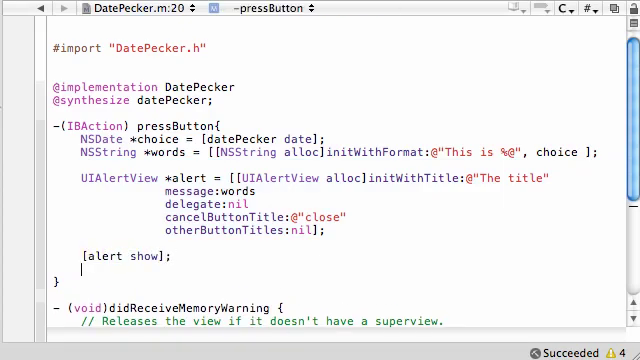
type("[]")
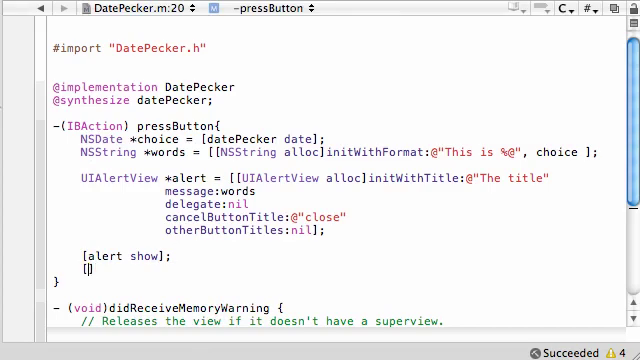
type("alert")
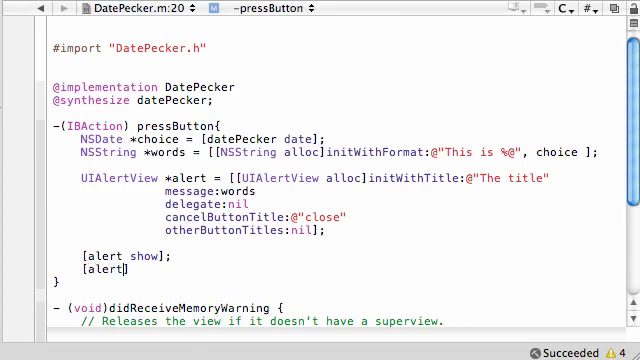
type("release")
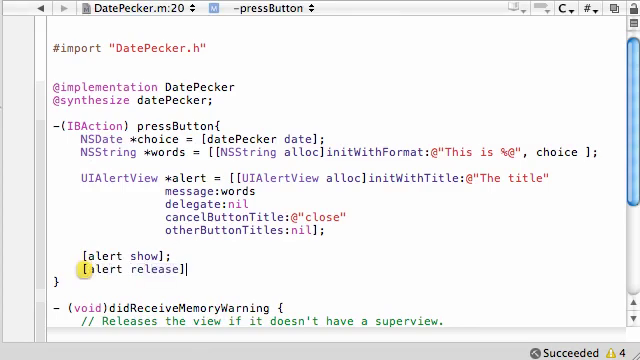
type(";")
key("Return")
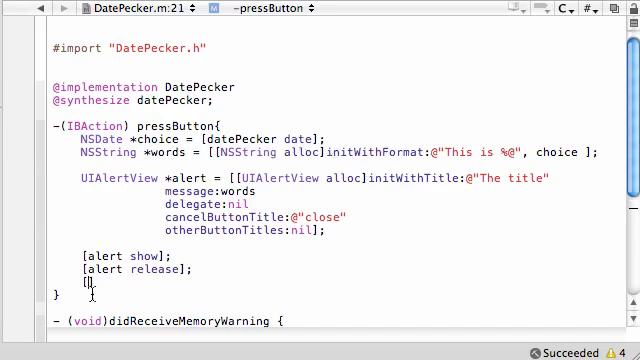
type("words releas")
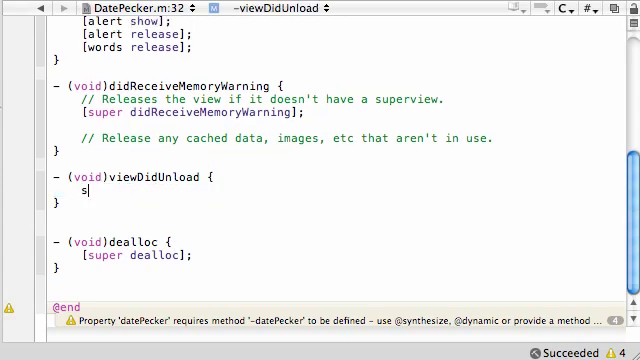
In viewDidUnload write self.datePecker = nil; then [super viewDidUnload];.
type("elf.datePecker")
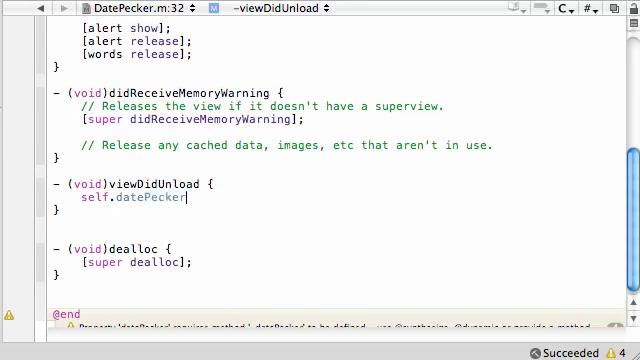
type("= nil;")
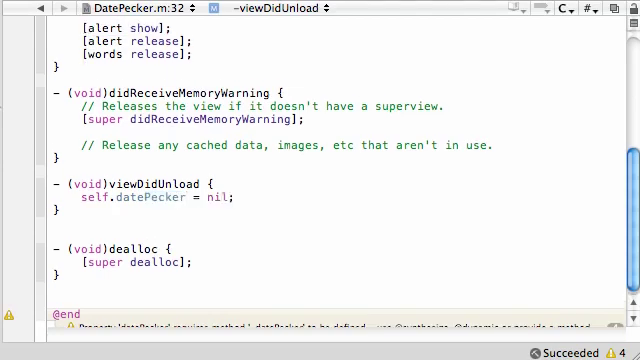
type("[]")
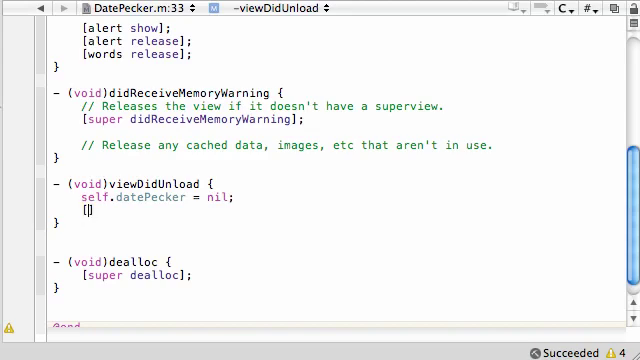
type("super")
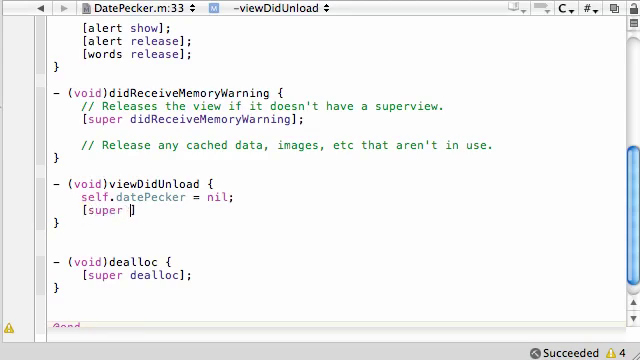
type("viewDidUnload];")
type("[")
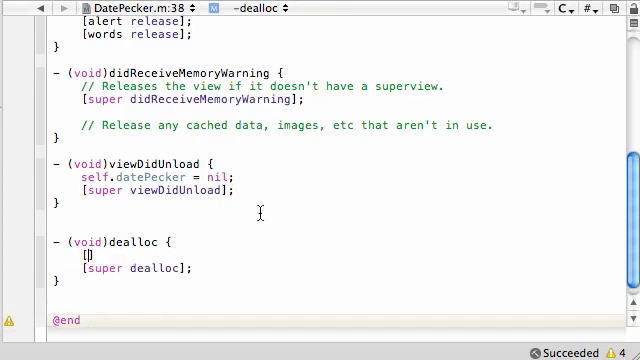
In dealloc add [datePecker release]; above [super dealloc] and run the app.
type("datePecker release")
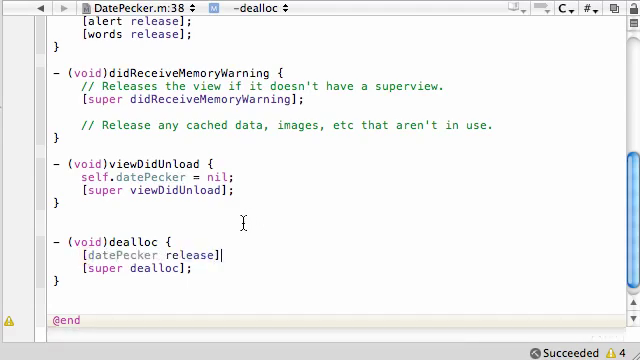
type(";")
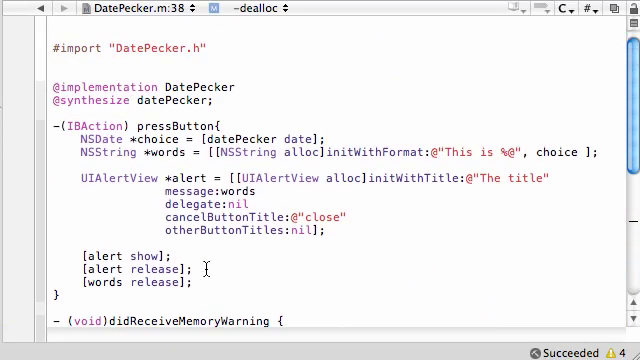
scroll("down", 3)
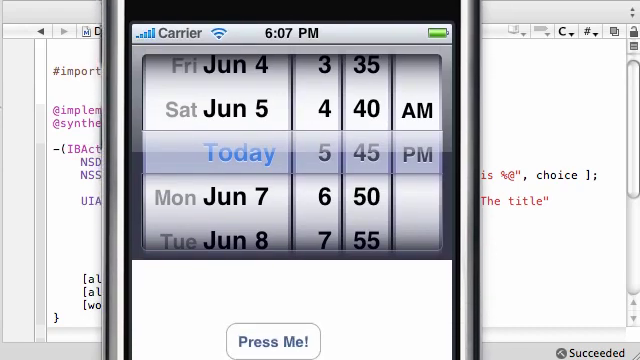
Spin the picker to Fri Jun 25, 8:45 PM and tap Press Me! to show the alert.
scroll("down", 3)
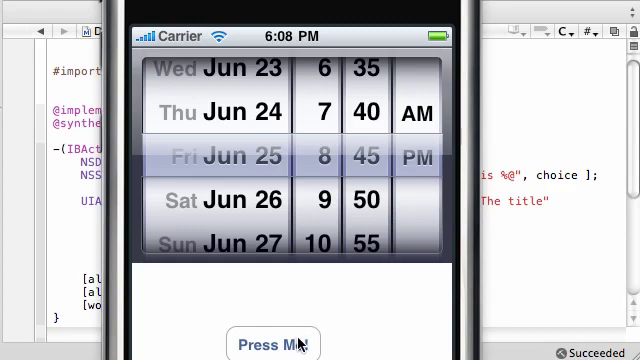
left_click(272, 344)
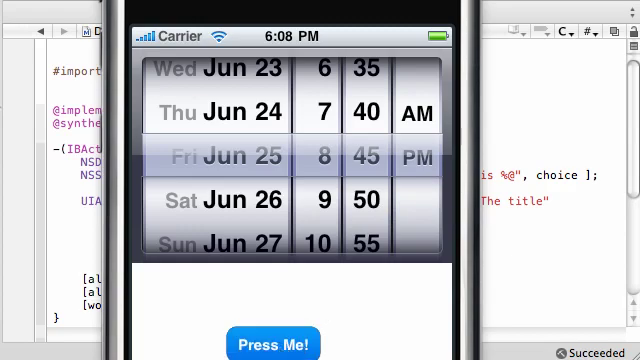
left_click(272, 344)
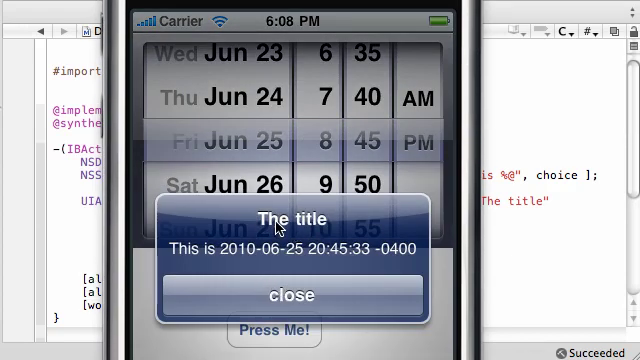
mouse_move(196, 264)
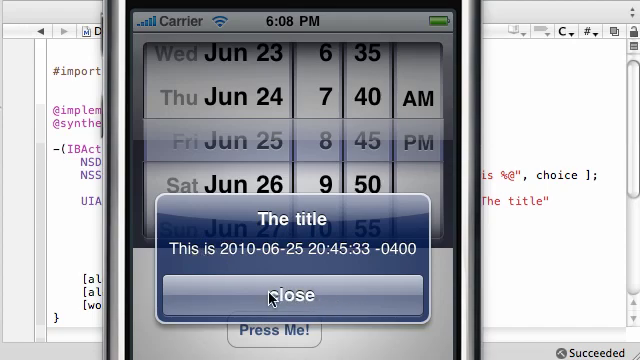
Dismiss the June 25 alert, then dismiss the July 9 6:45 AM alert after showing it.
left_click(292, 292)
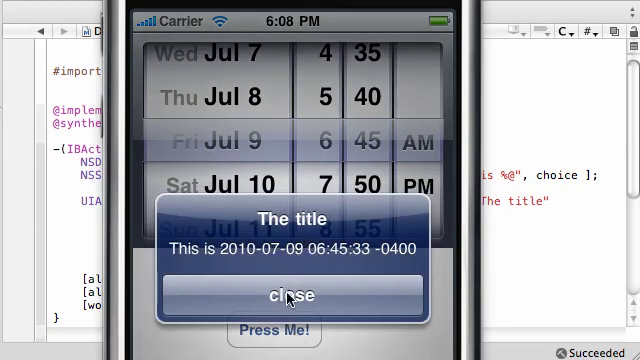
left_click(290, 294)
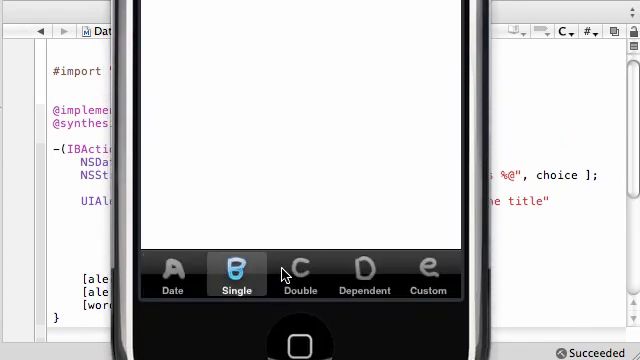
Switch the picker demo app to its Custom picker screen via the tab bar.
left_click(428, 276)
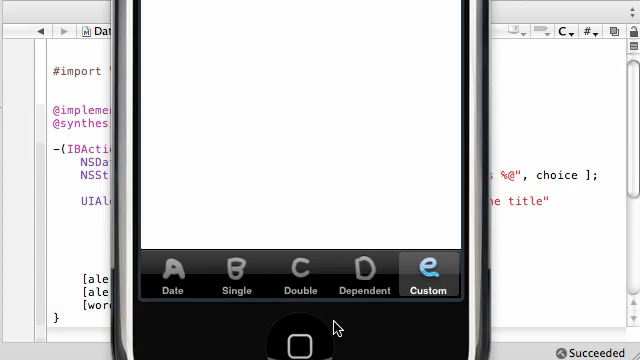
mouse_move(336, 324)
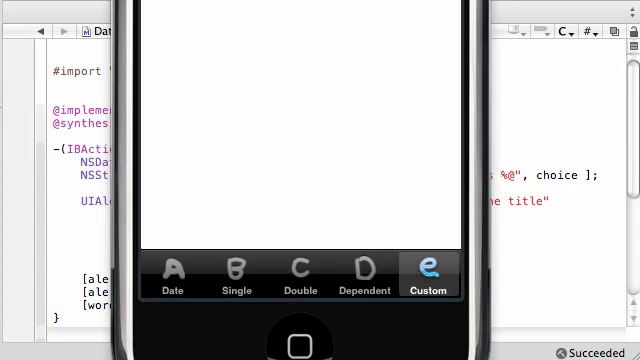